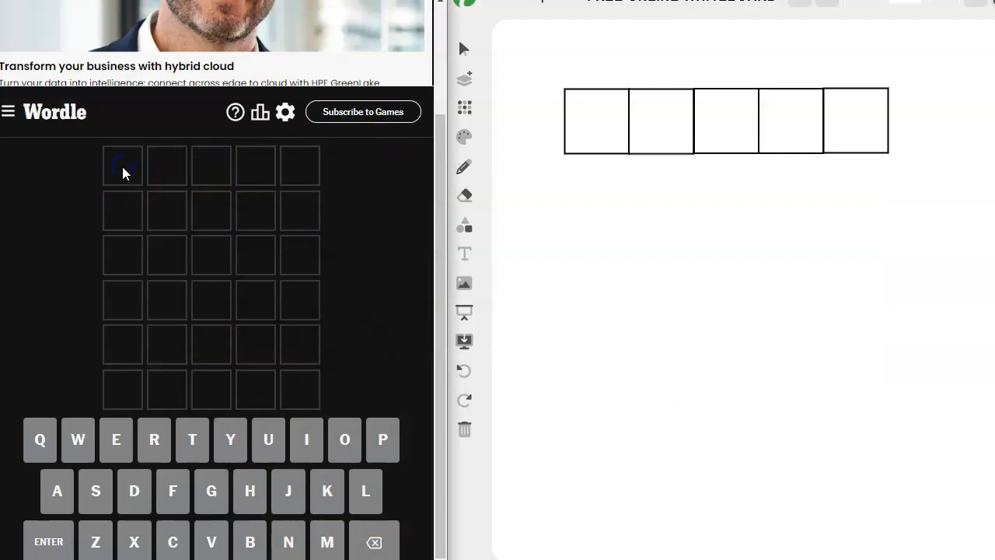
Submit CLOWN as the first Wordle guess, revealing C and L as misplaced
{"action": "type", "text": "CLOWN"}
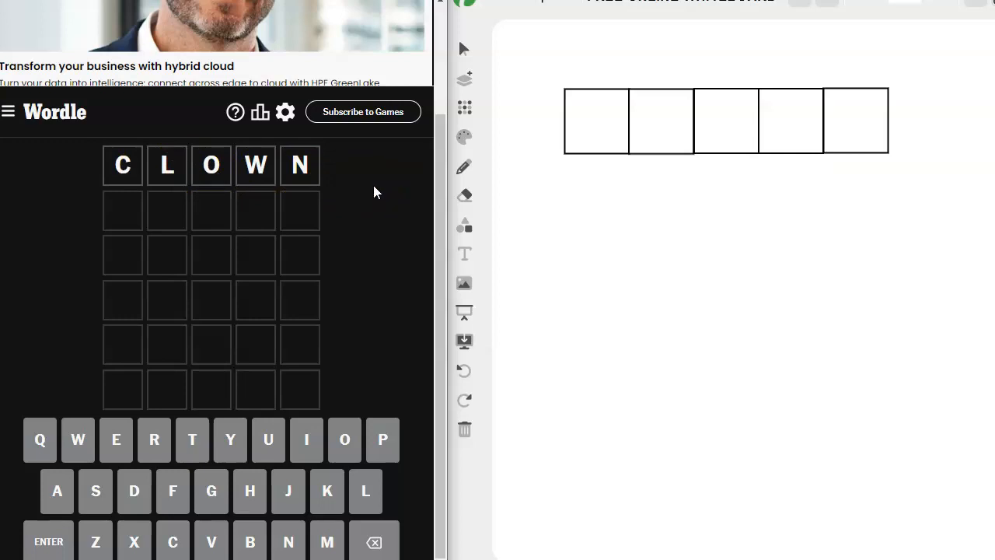
{"action": "mouse_move", "coordinate": [392, 185]}
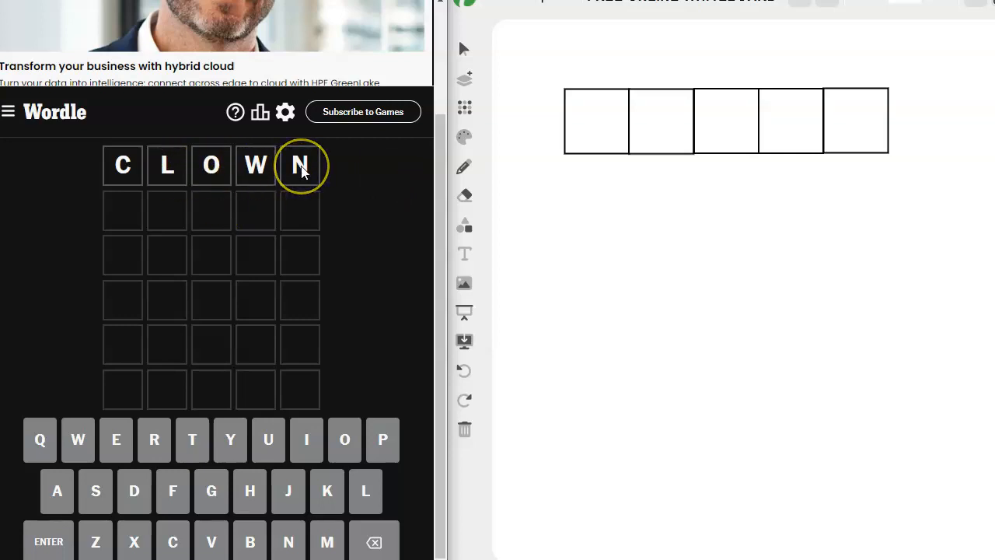
{"action": "mouse_move", "coordinate": [283, 179]}
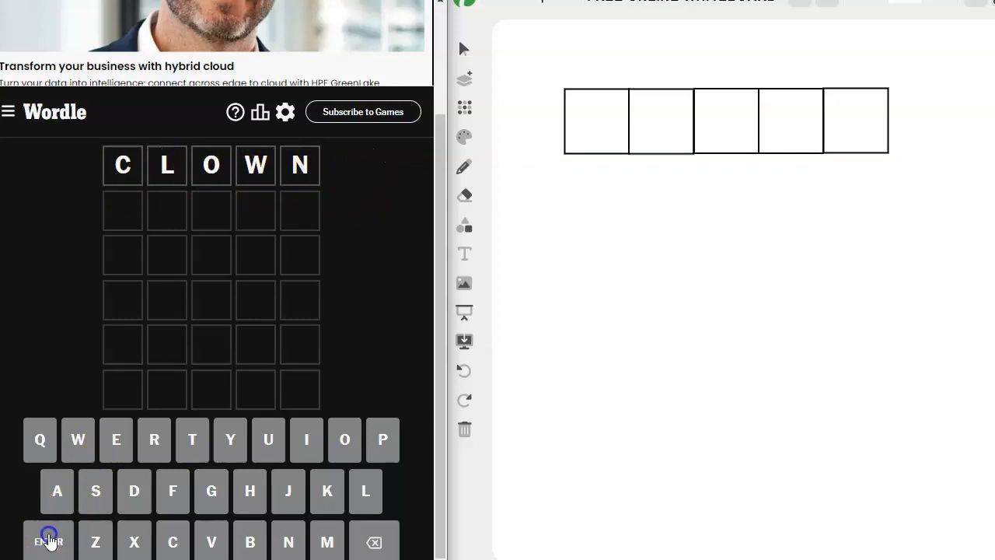
{"action": "left_click", "coordinate": [48, 541]}
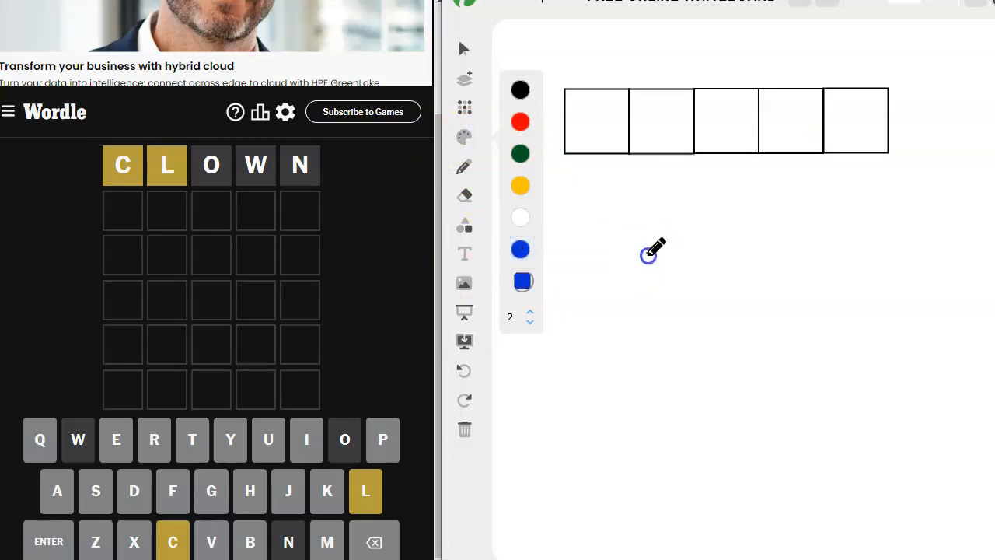
Handwrite 'cl' and candidate letters 'rsteaiuy' in blue below the five answer boxes
{"action": "left_click_drag", "start_coordinate": [651, 255], "coordinate": [666, 293]}
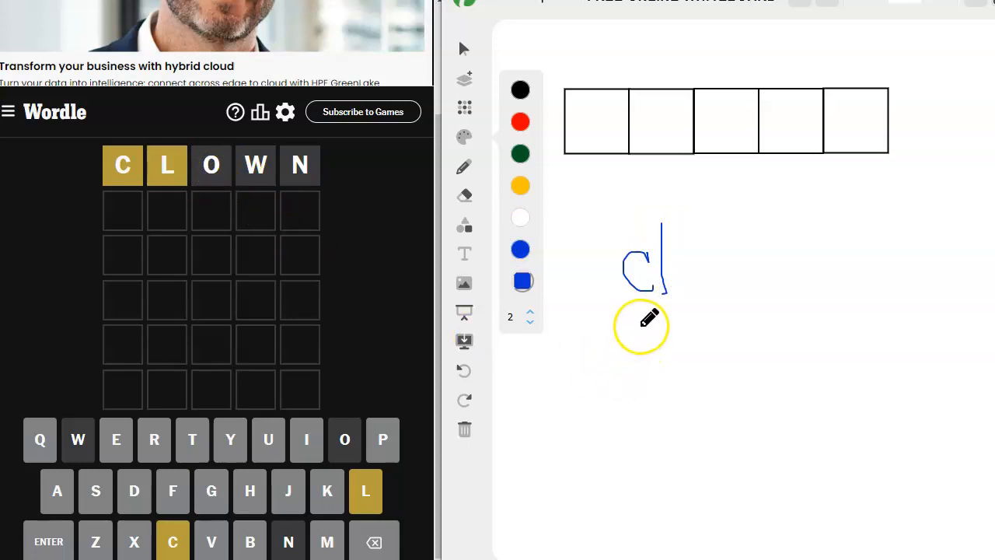
{"action": "left_click_drag", "start_coordinate": [653, 311], "coordinate": [635, 350]}
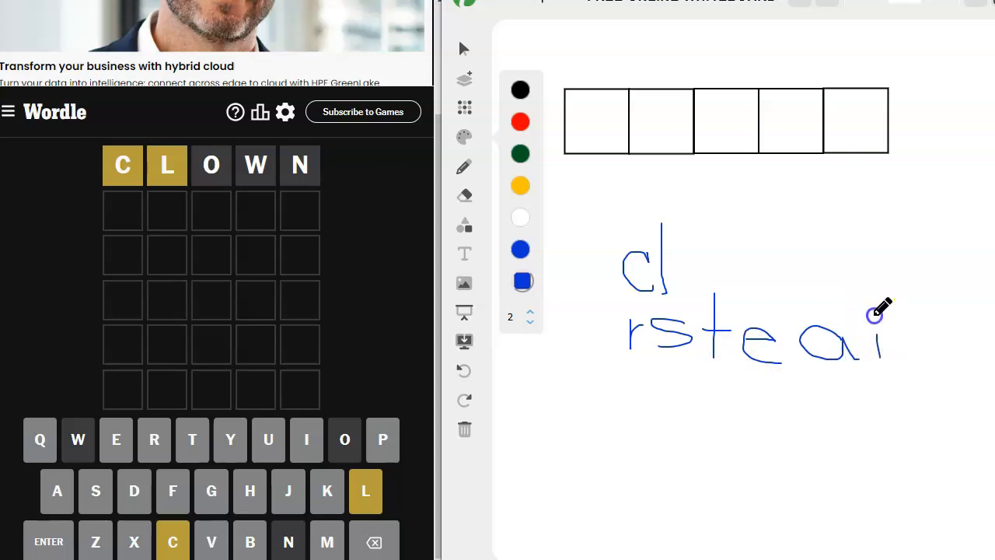
{"action": "left_click_drag", "start_coordinate": [887, 319], "coordinate": [949, 365]}
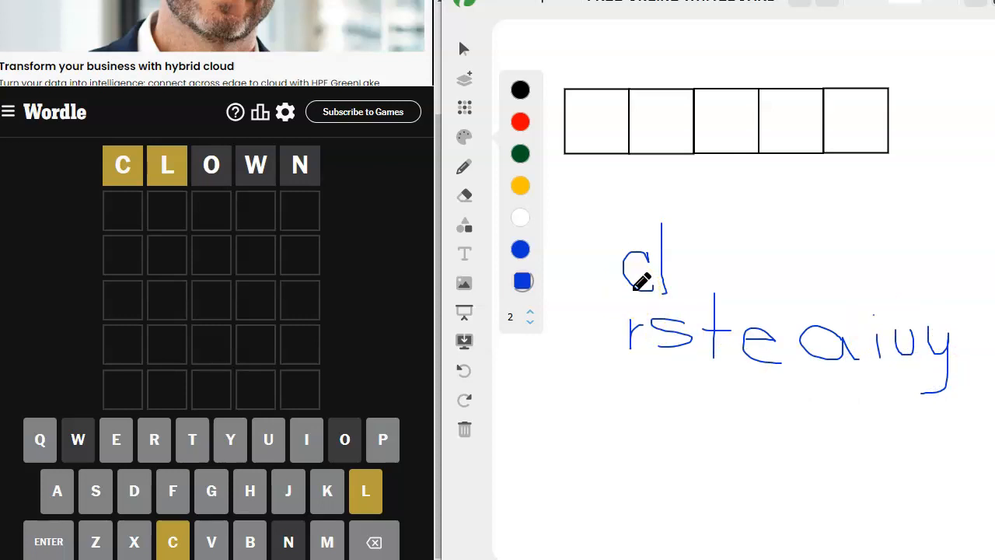
{"action": "mouse_move", "coordinate": [800, 126]}
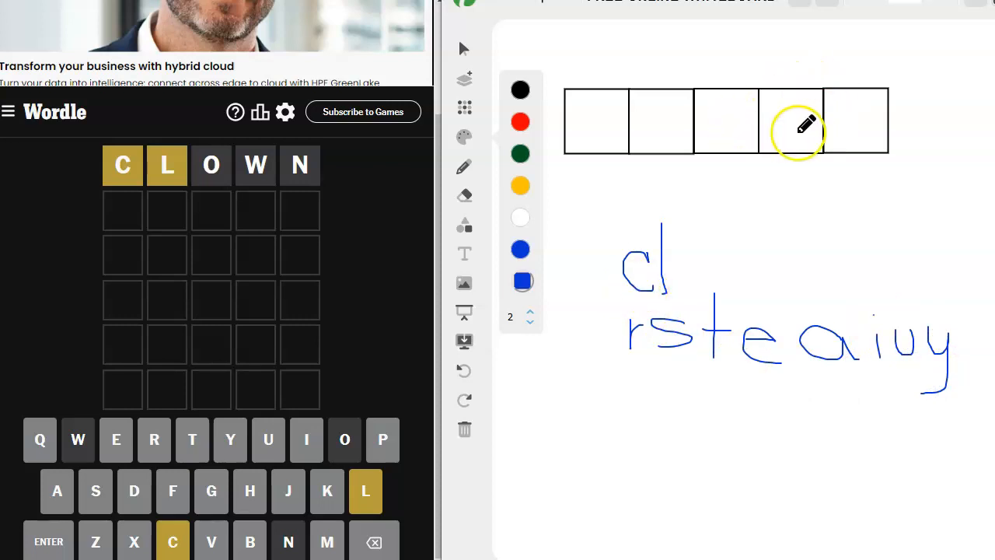
{"action": "mouse_move", "coordinate": [863, 147]}
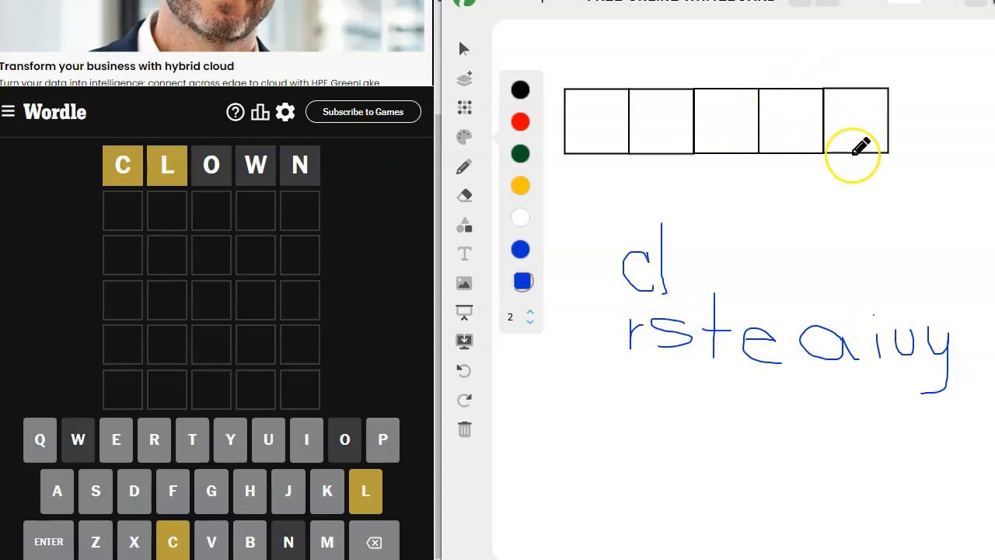
{"action": "mouse_move", "coordinate": [796, 184]}
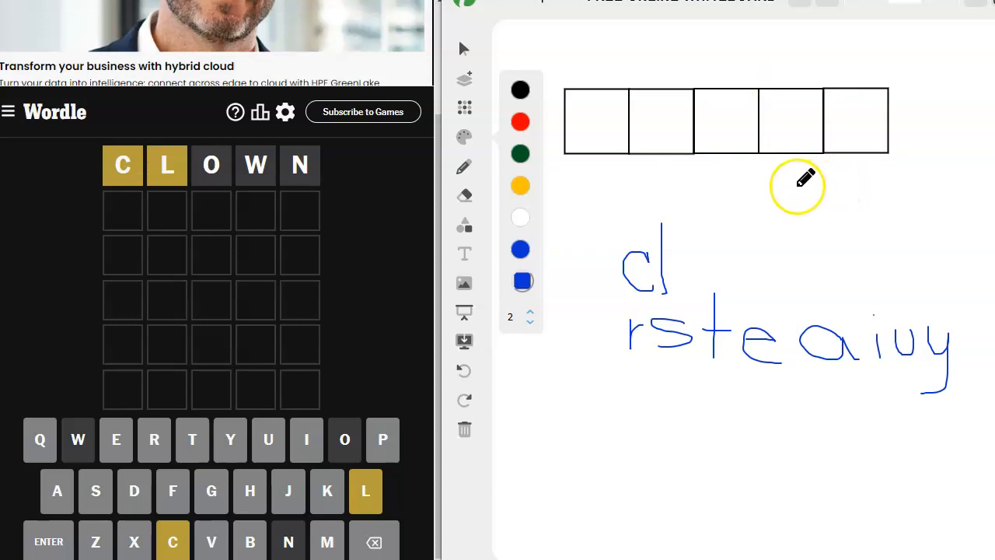
{"action": "mouse_move", "coordinate": [599, 127]}
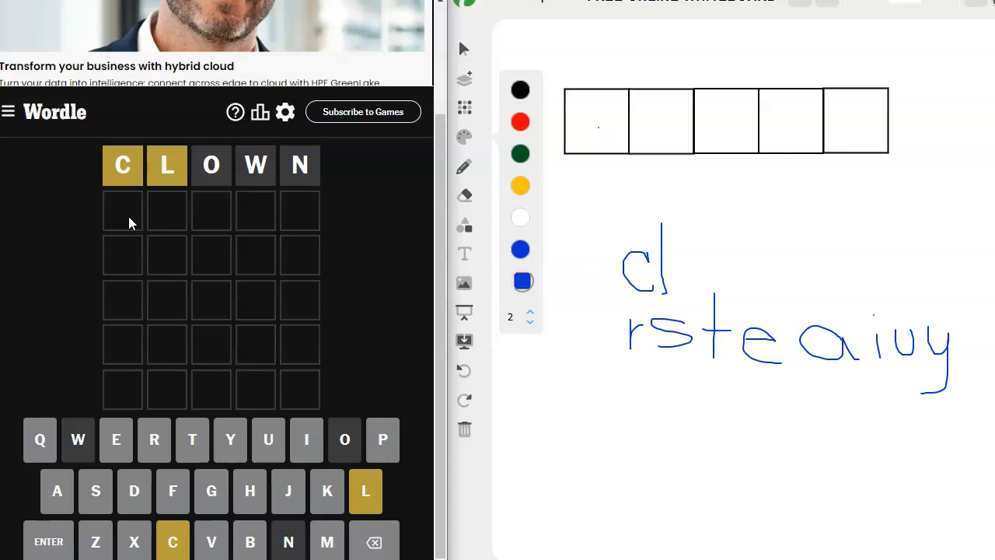
Enter RETCH as the second Wordle guess, showing C misplaced again
{"action": "type", "text": "RETCH"}
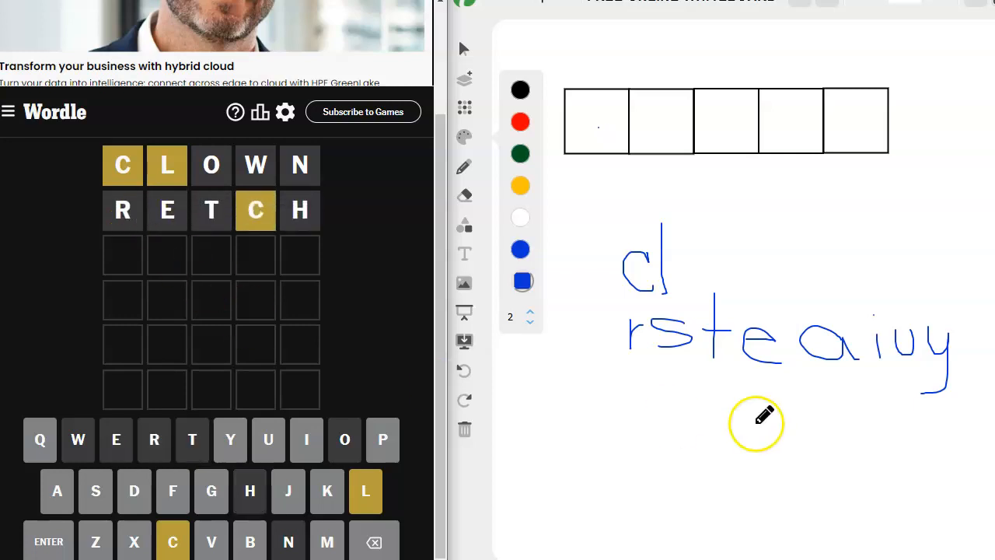
{"action": "mouse_move", "coordinate": [541, 389]}
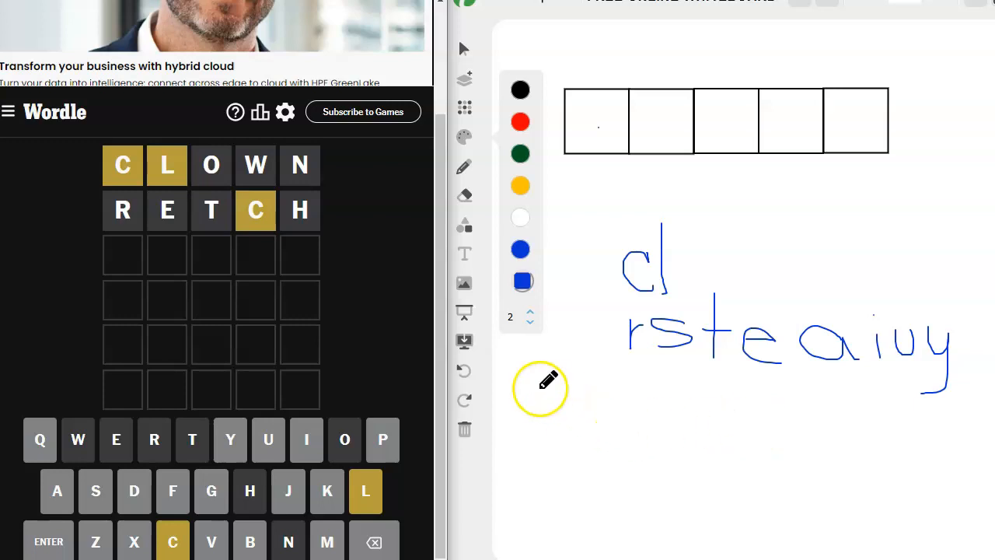
Undo the handwritten letter notes, leaving only the five empty answer boxes
{"action": "left_click", "coordinate": [463, 370]}
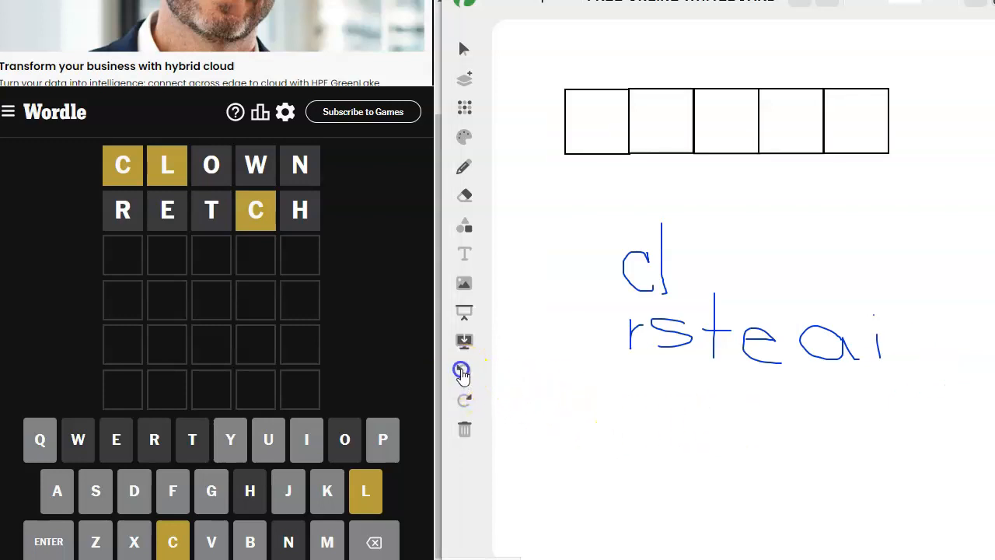
{"action": "left_click", "coordinate": [464, 370]}
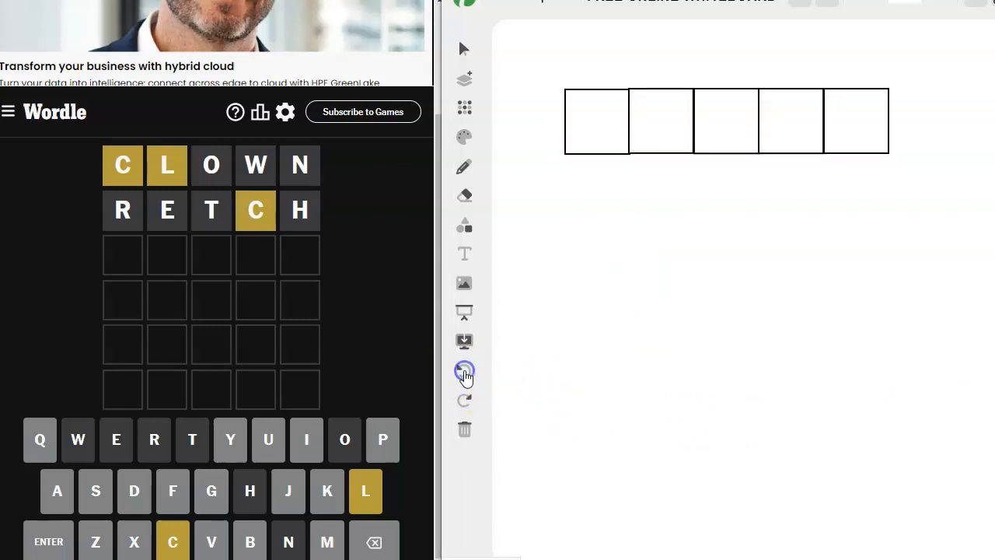
{"action": "mouse_move", "coordinate": [743, 177]}
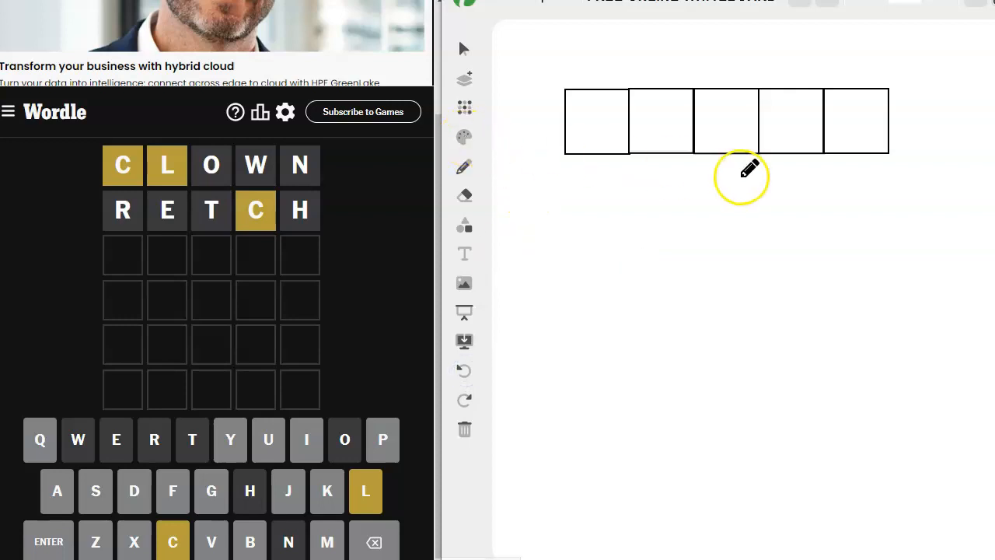
{"action": "mouse_move", "coordinate": [677, 190]}
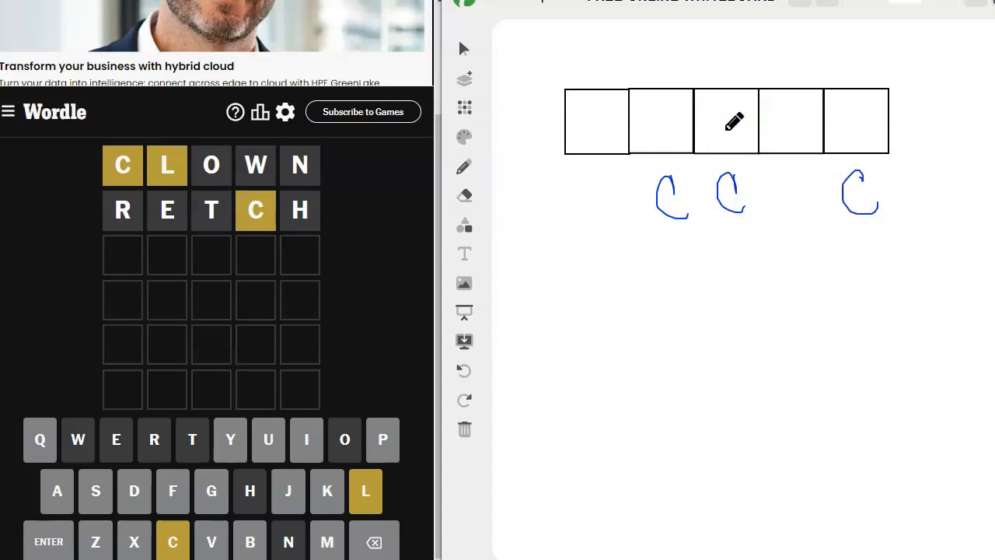
{"action": "mouse_move", "coordinate": [715, 325]}
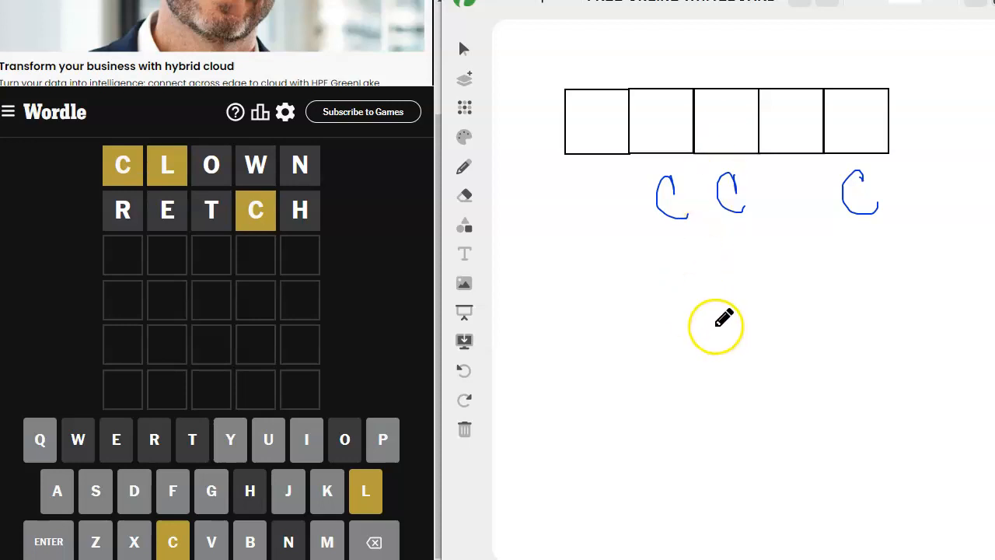
{"action": "mouse_move", "coordinate": [668, 303]}
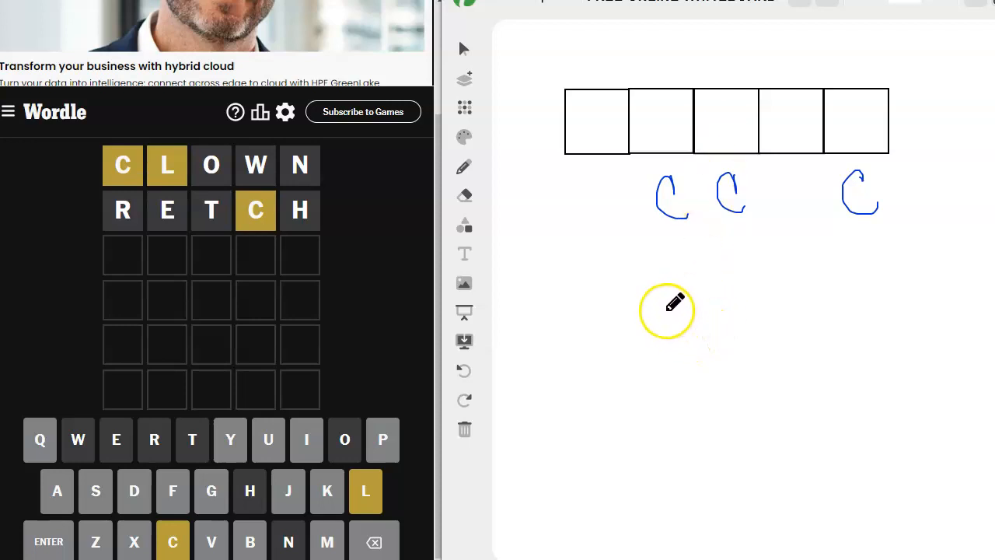
Handwrite the remaining candidate letters 'saiuy' below the c marks
{"action": "left_click_drag", "start_coordinate": [667, 303], "coordinate": [572, 365]}
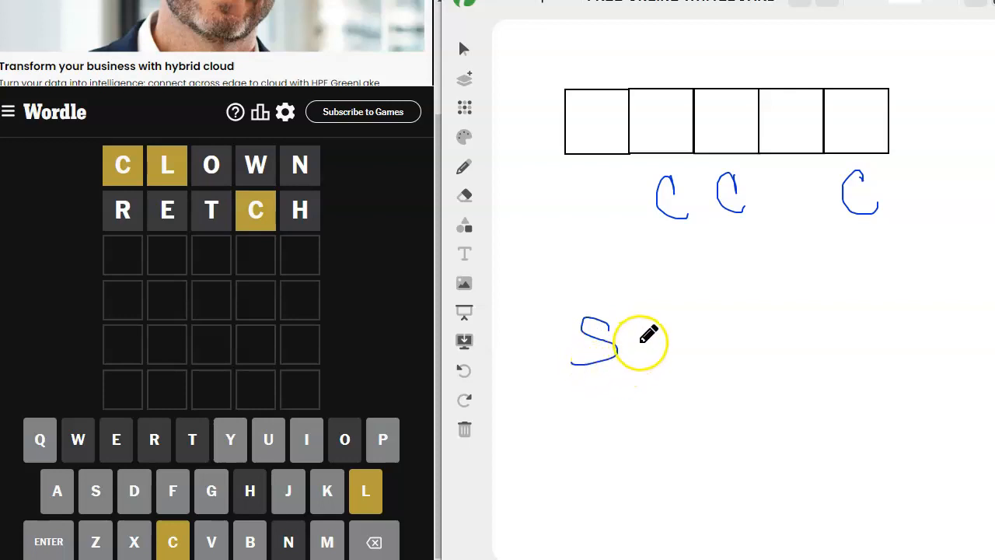
{"action": "left_click_drag", "start_coordinate": [653, 322], "coordinate": [661, 361]}
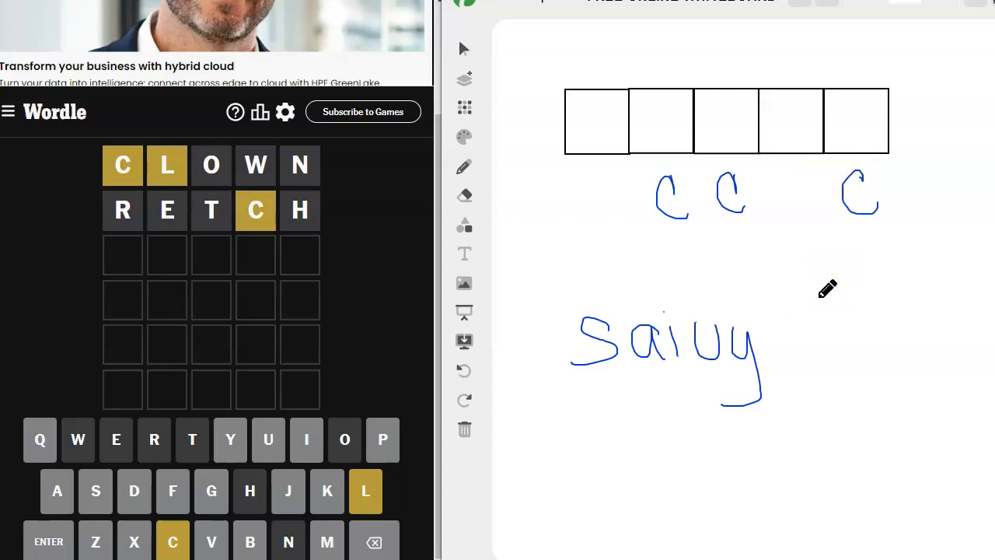
{"action": "mouse_move", "coordinate": [794, 210]}
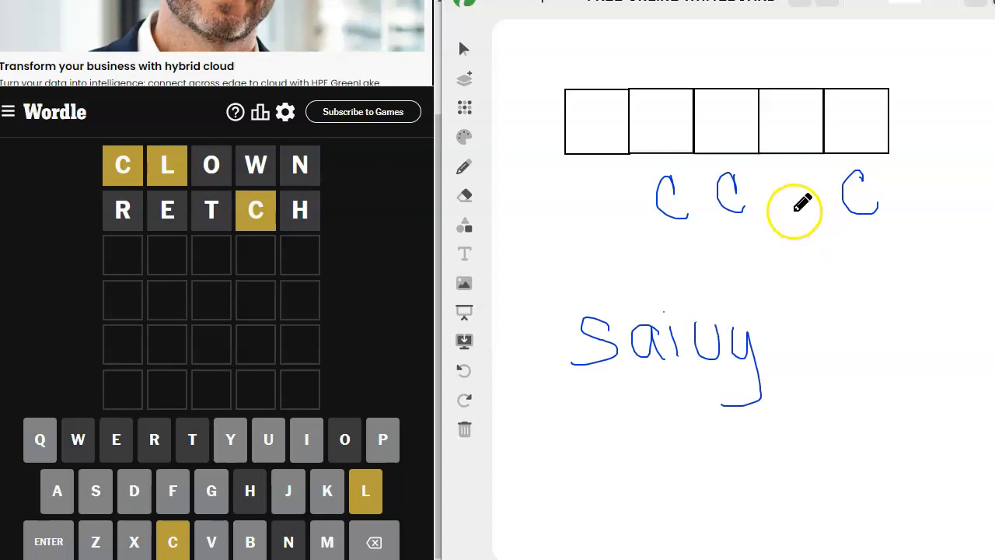
{"action": "mouse_move", "coordinate": [863, 124]}
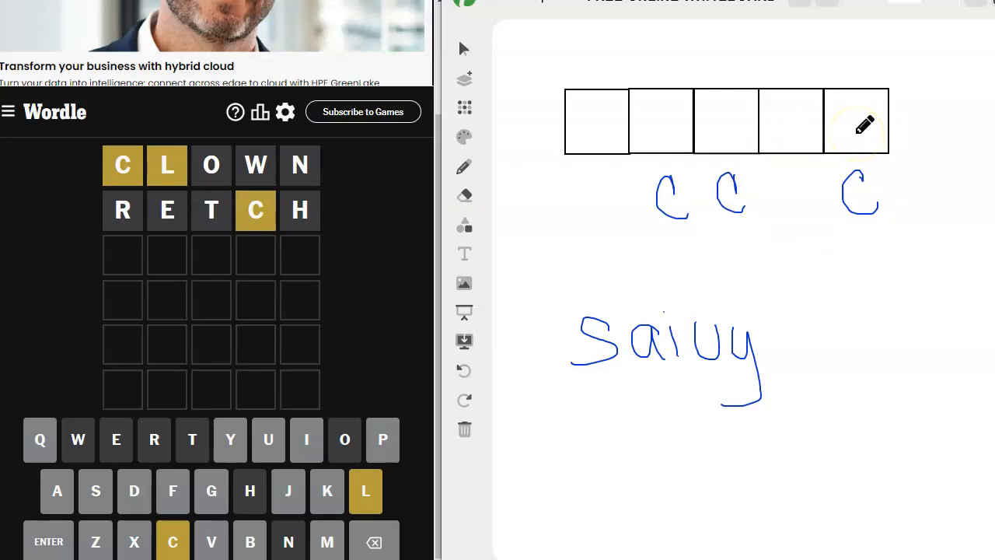
{"action": "mouse_move", "coordinate": [720, 255]}
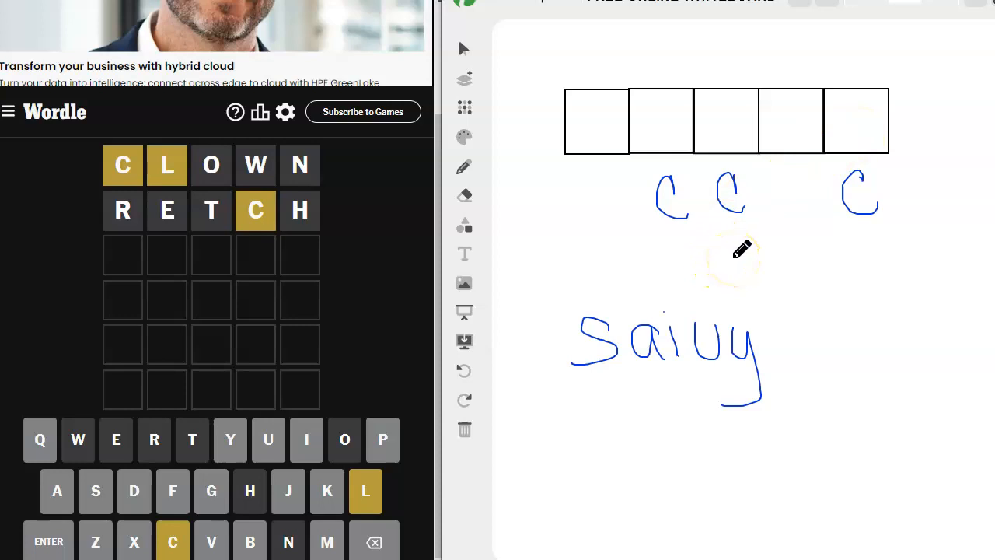
{"action": "mouse_move", "coordinate": [224, 301]}
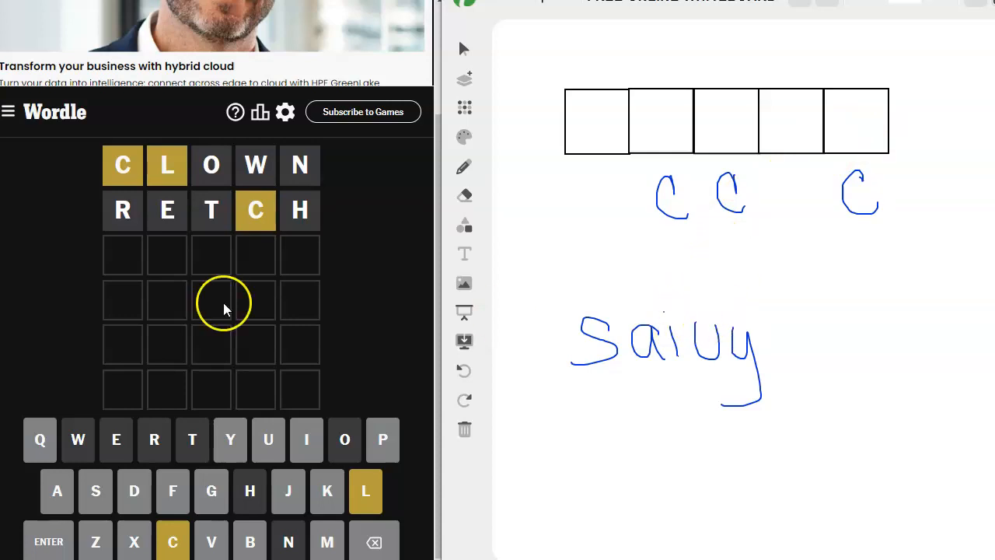
Start typing PICKY into the third row of the Wordle grid
{"action": "type", "text": "RI"}
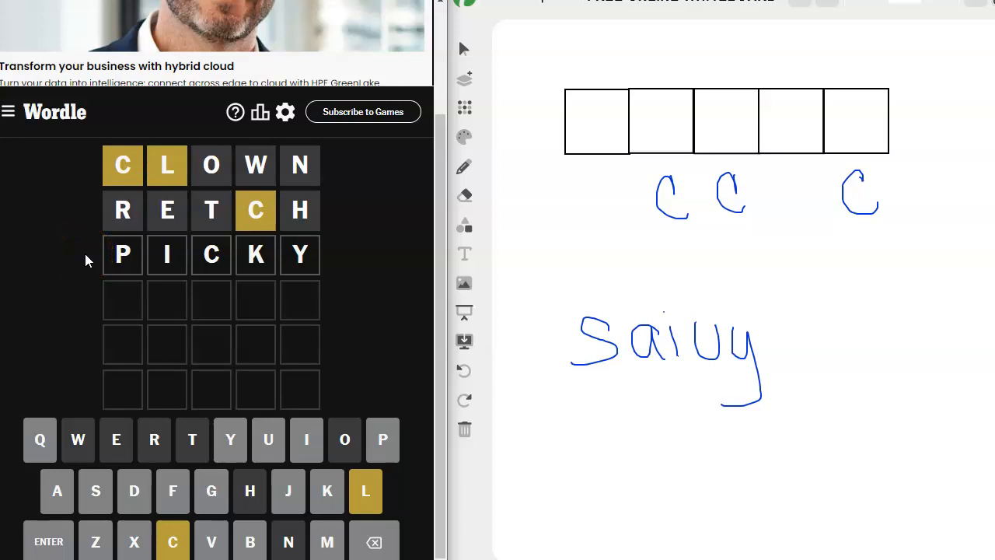
{"action": "mouse_move", "coordinate": [300, 256]}
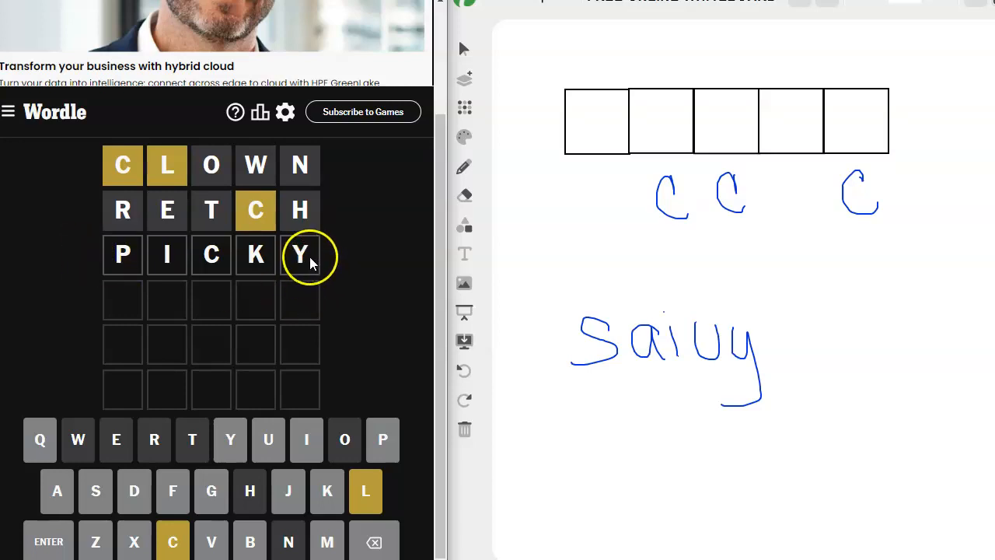
{"action": "mouse_move", "coordinate": [212, 255]}
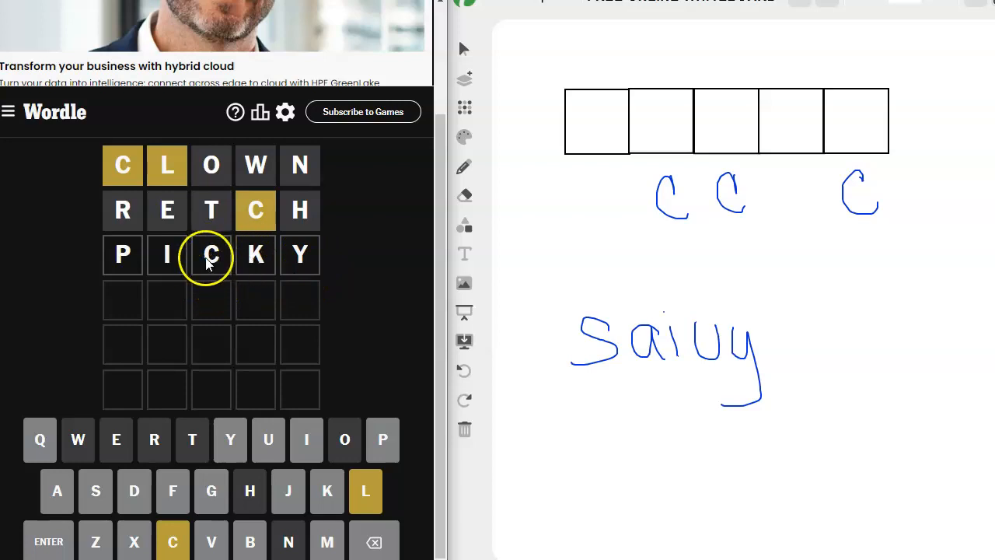
{"action": "mouse_move", "coordinate": [304, 303]}
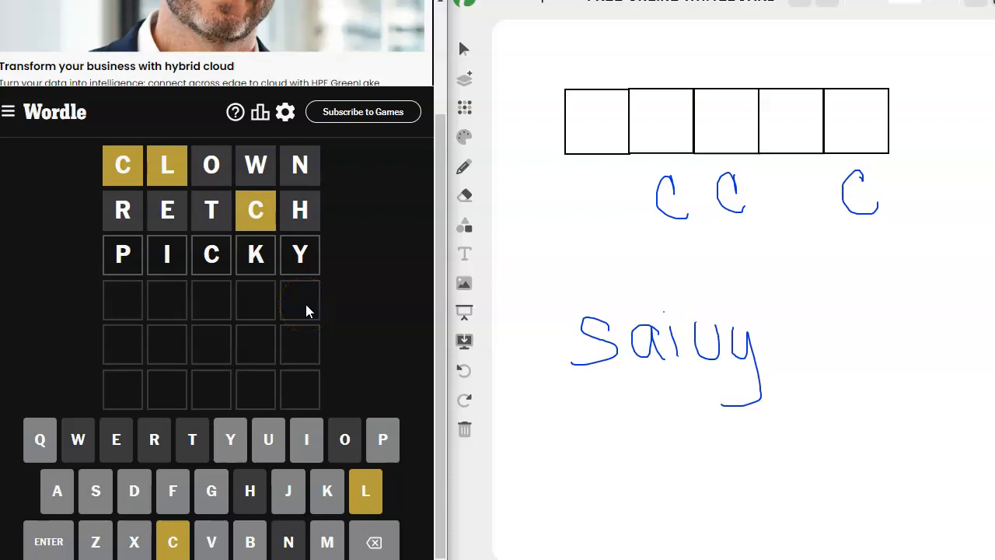
{"action": "mouse_move", "coordinate": [412, 307]}
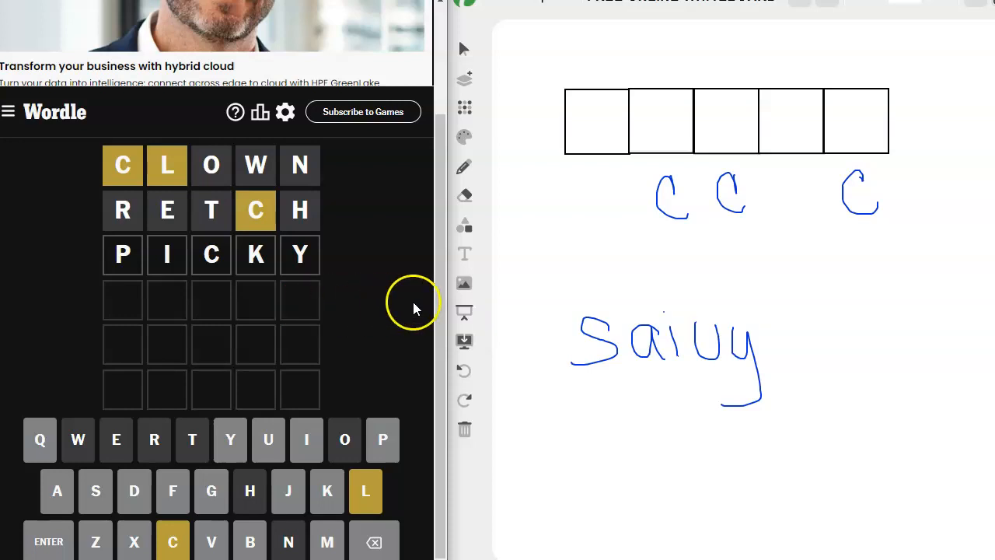
{"action": "mouse_move", "coordinate": [410, 273]}
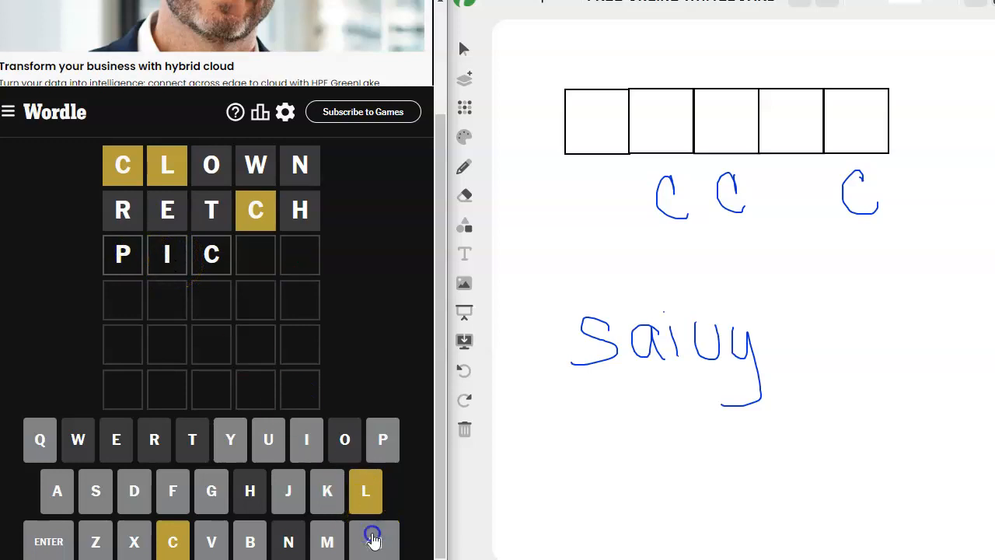
Clear the partial guess and submit DICKY, revealing C correct with D and I misplaced
{"action": "left_click", "coordinate": [373, 541]}
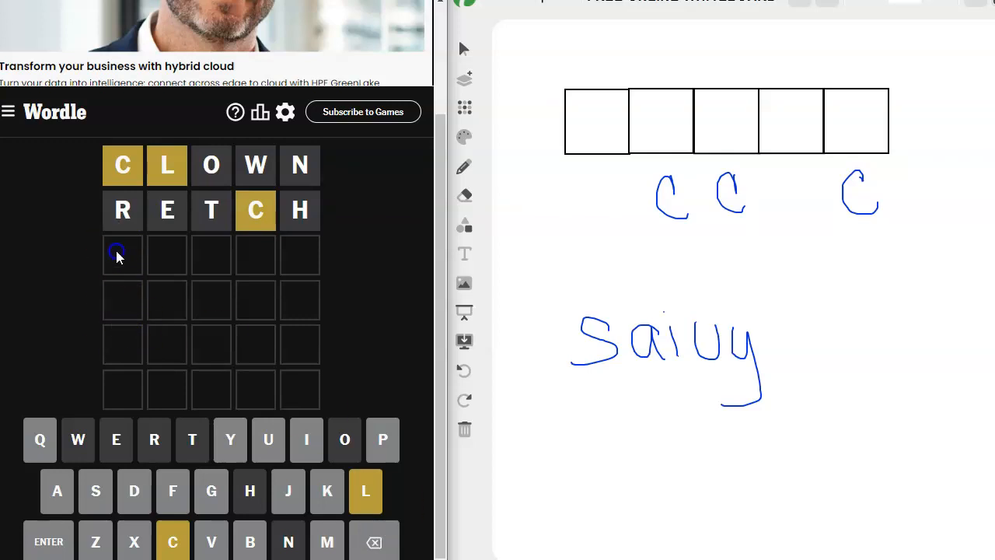
{"action": "left_click", "coordinate": [48, 541]}
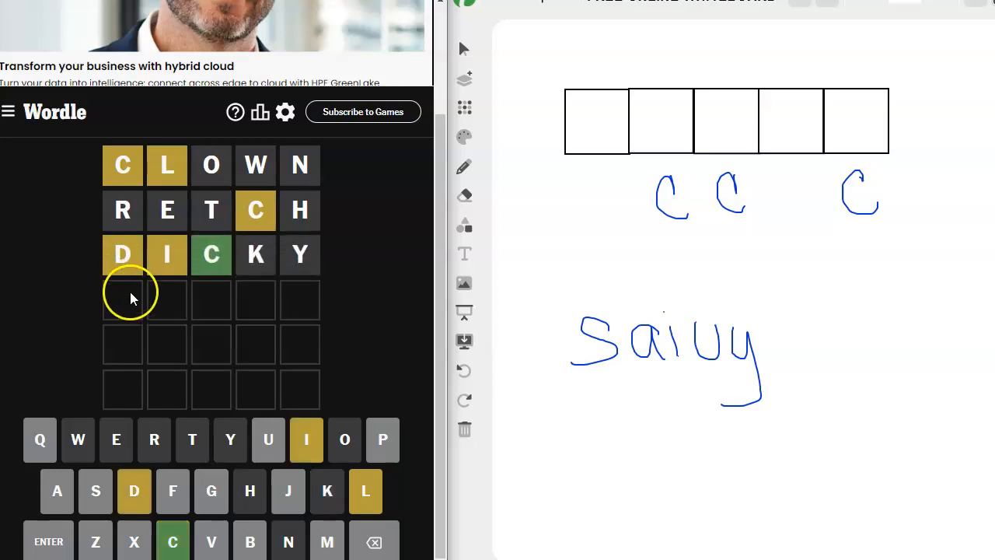
{"action": "mouse_move", "coordinate": [211, 280]}
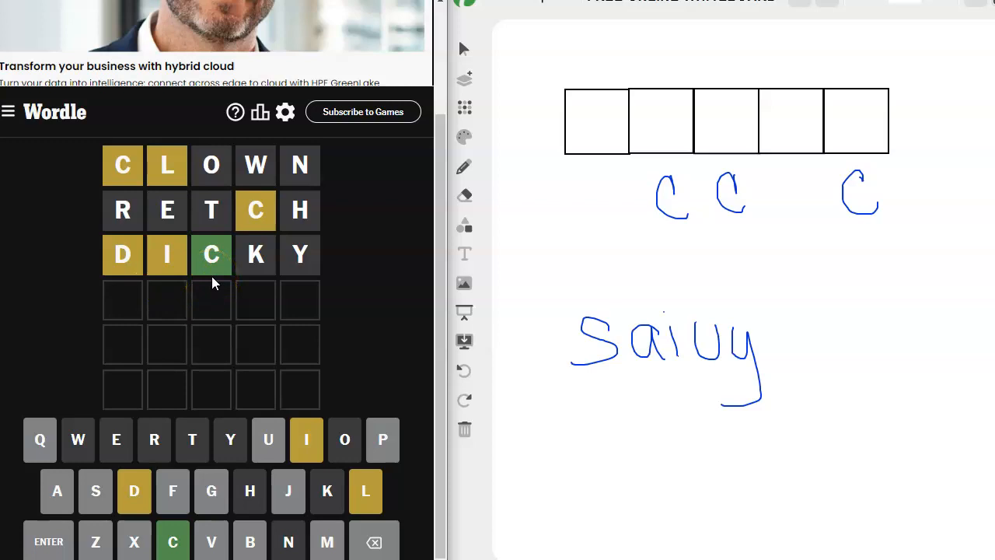
{"action": "mouse_move", "coordinate": [174, 187]}
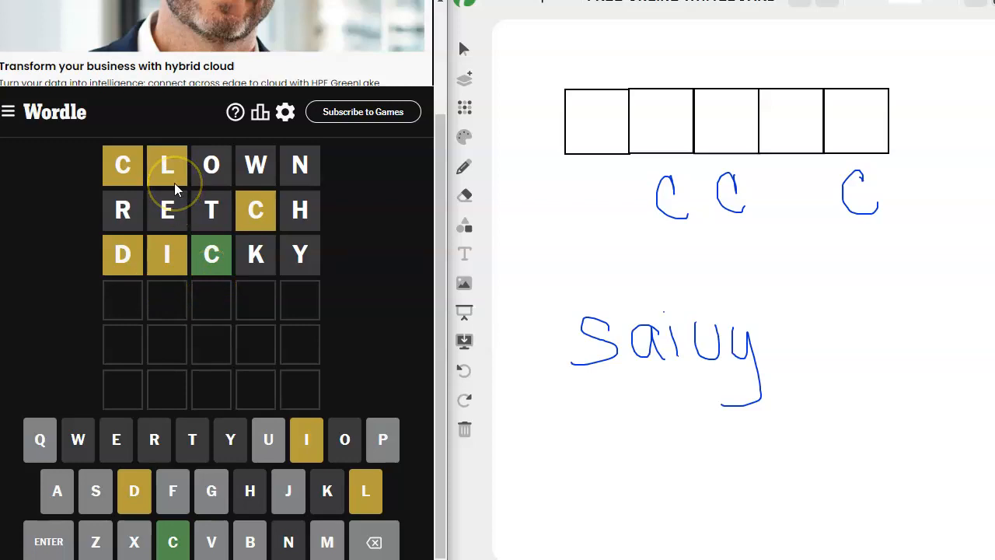
{"action": "mouse_move", "coordinate": [765, 225]}
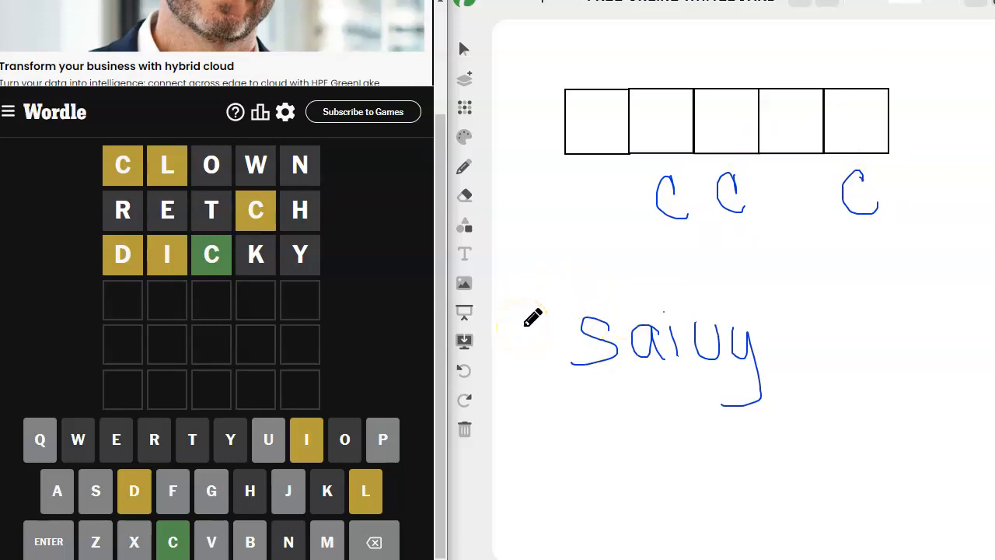
Undo the old marks, write a green C in box 3 and sketch blue d and i positions below
{"action": "left_click", "coordinate": [464, 370]}
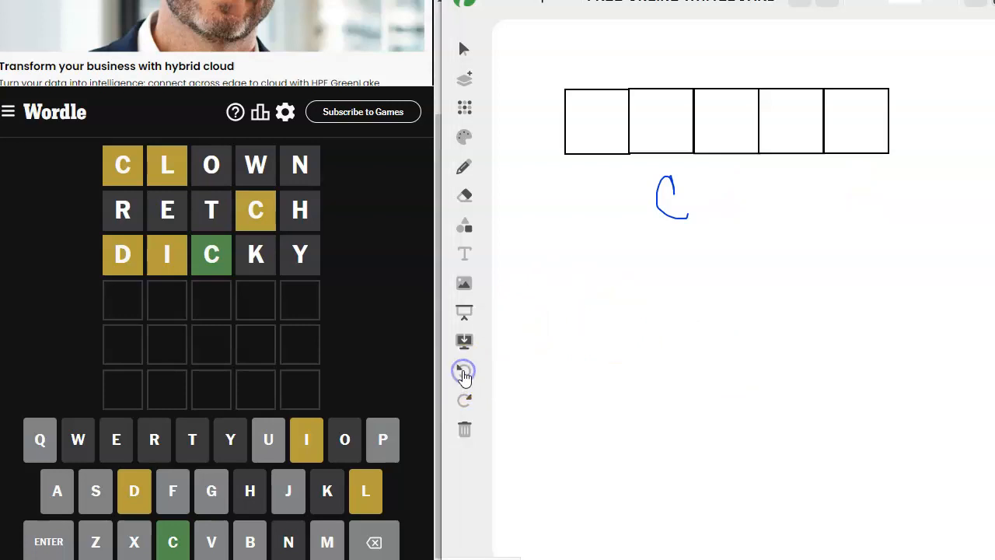
{"action": "left_click", "coordinate": [463, 137]}
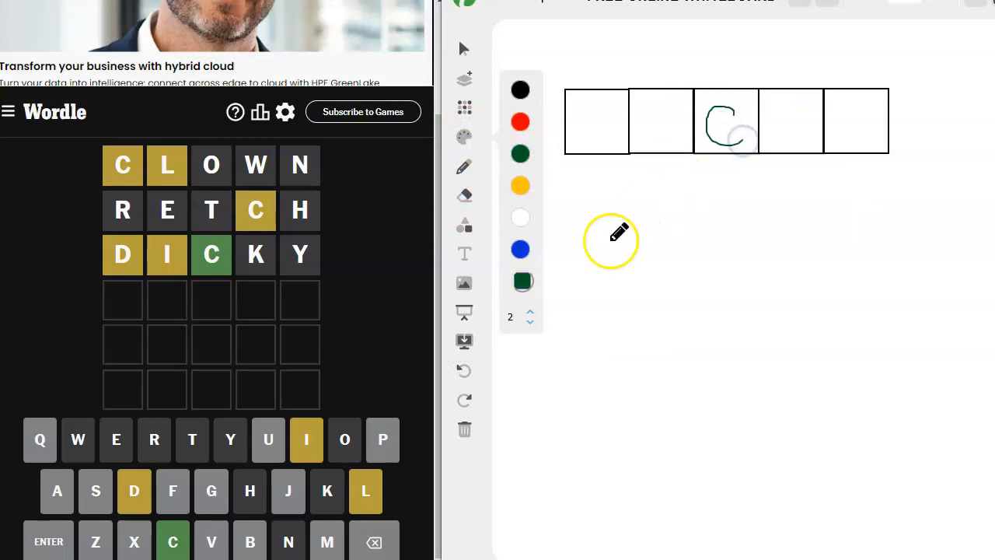
{"action": "left_click", "coordinate": [519, 248]}
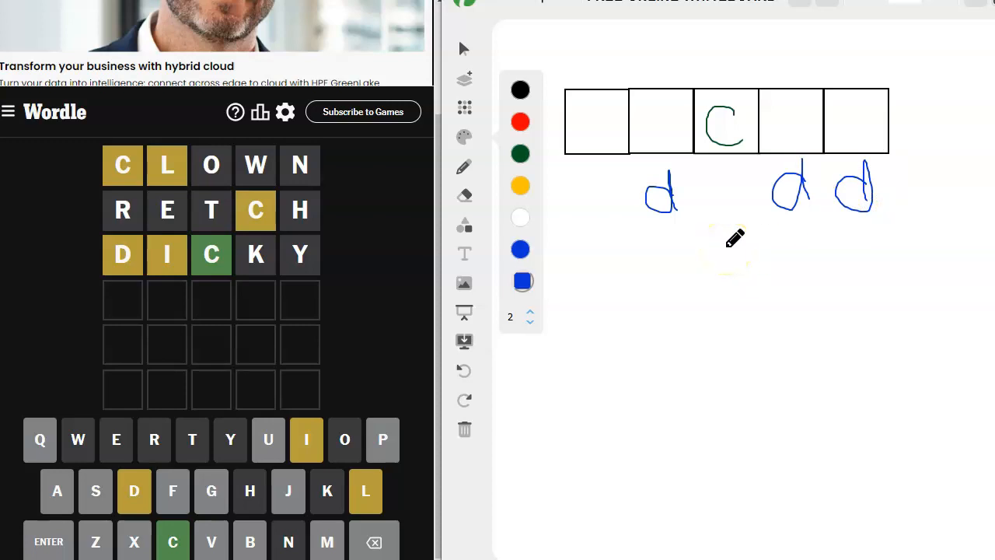
{"action": "left_click_drag", "start_coordinate": [605, 226], "coordinate": [605, 277]}
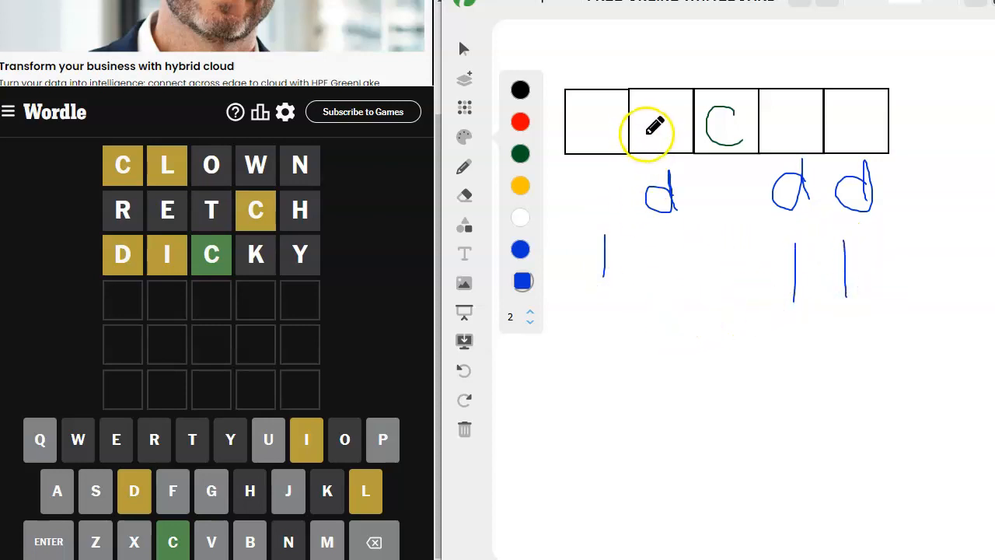
{"action": "mouse_move", "coordinate": [791, 123]}
{"action": "type", "text": "LUCID"}
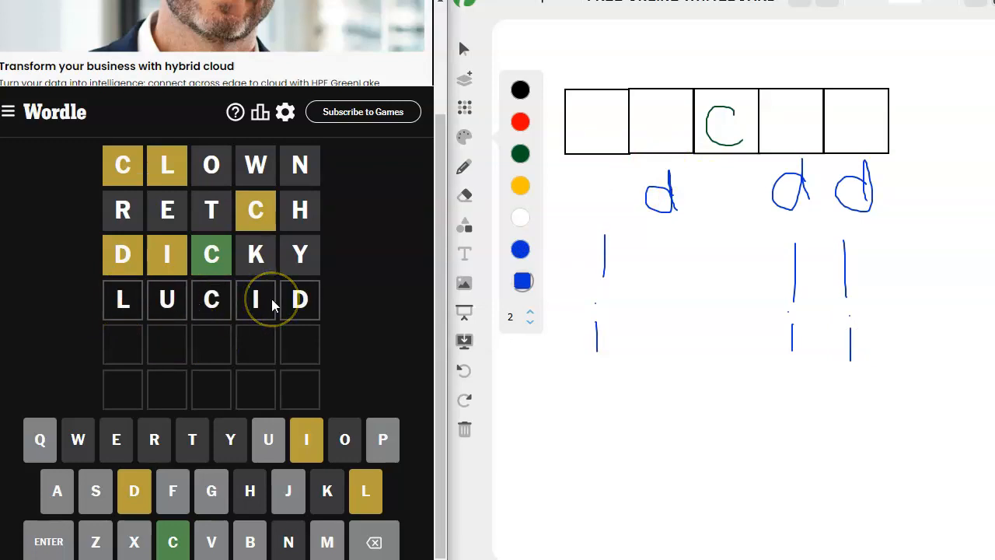
{"action": "mouse_move", "coordinate": [168, 302]}
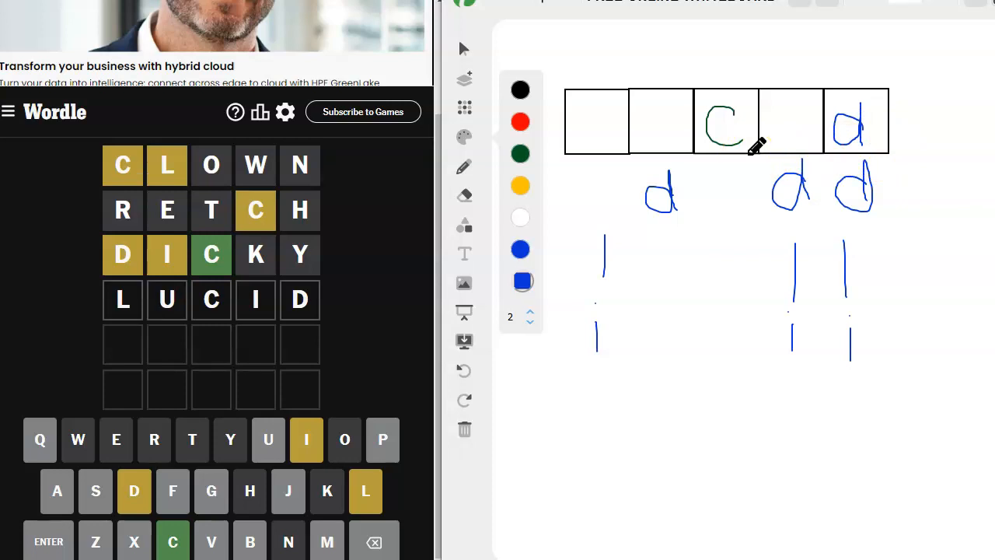
{"action": "mouse_move", "coordinate": [792, 131]}
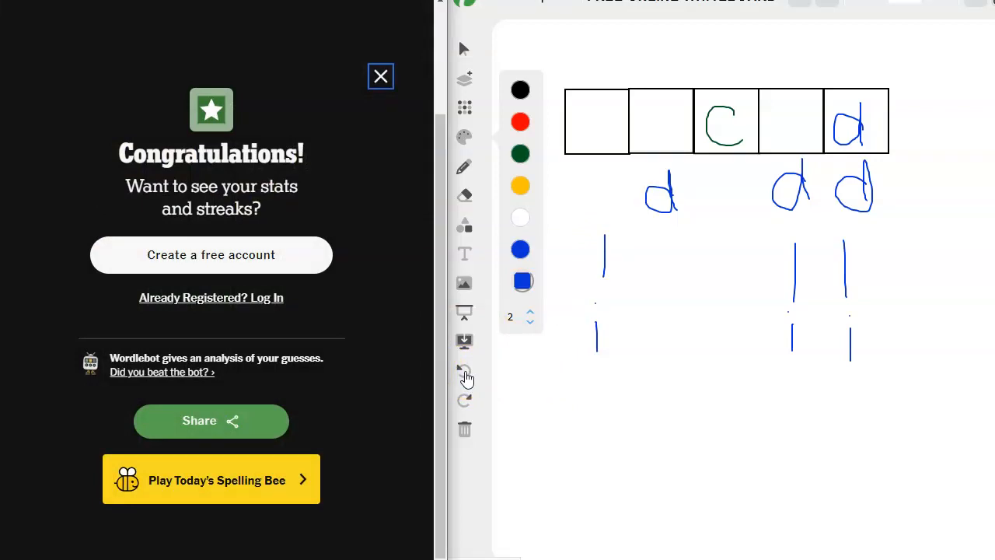
Undo the sketched clues and close the congratulations popup over the solved LUCID grid
{"action": "left_click", "coordinate": [464, 372]}
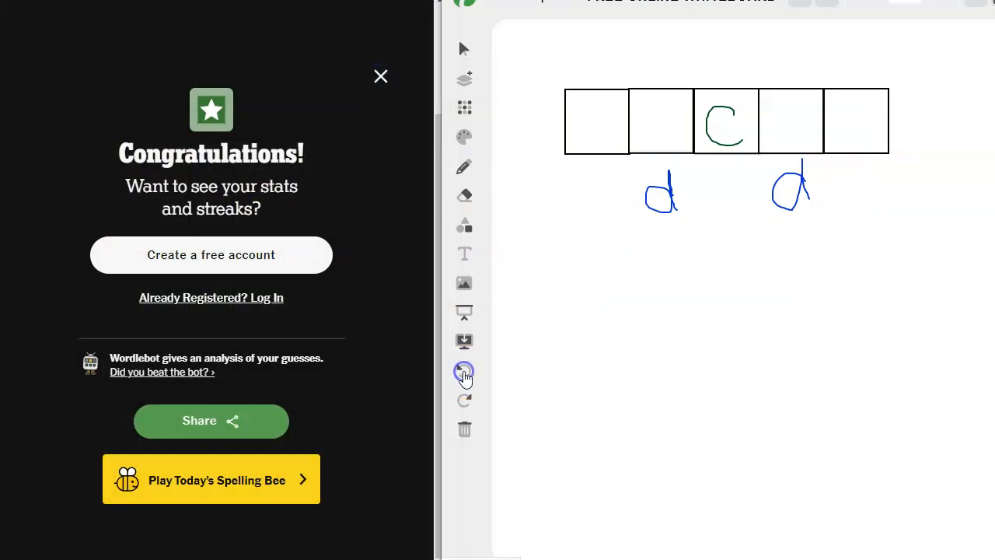
{"action": "left_click", "coordinate": [464, 372]}
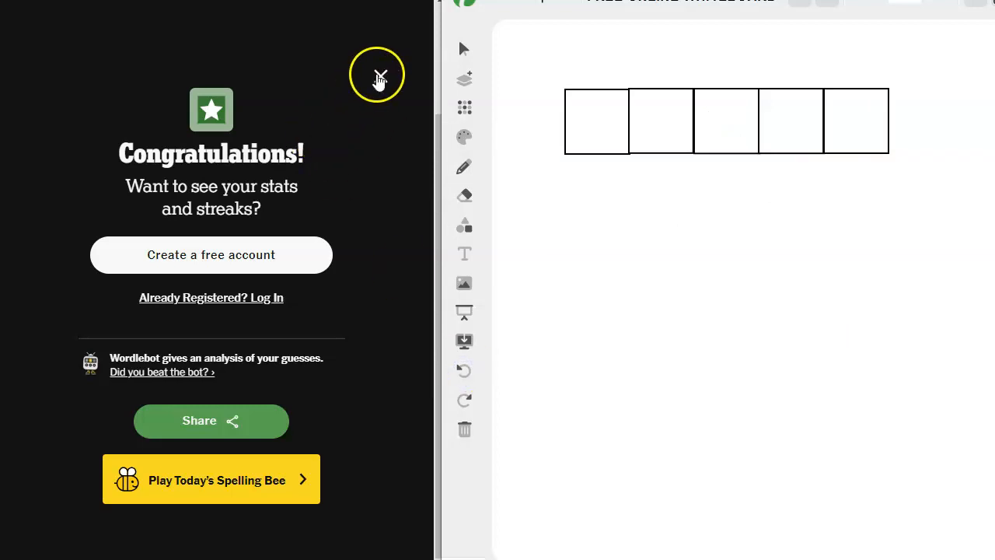
{"action": "left_click", "coordinate": [376, 75]}
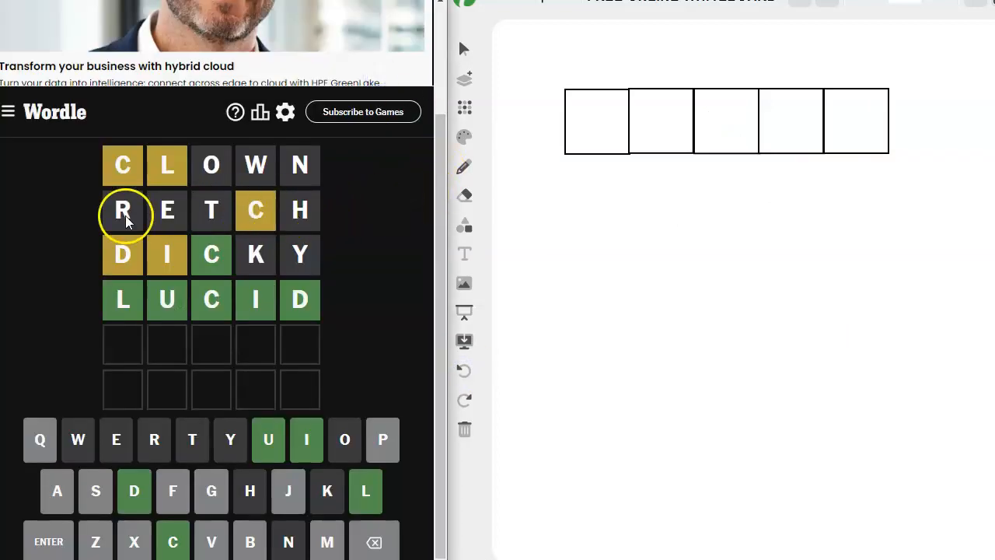
{"action": "mouse_move", "coordinate": [185, 257]}
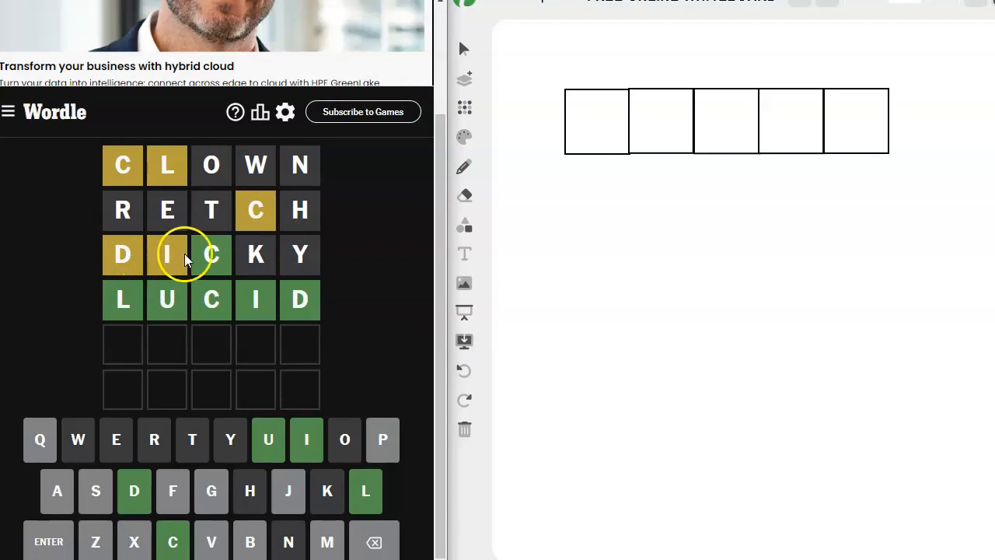
{"action": "mouse_move", "coordinate": [373, 226]}
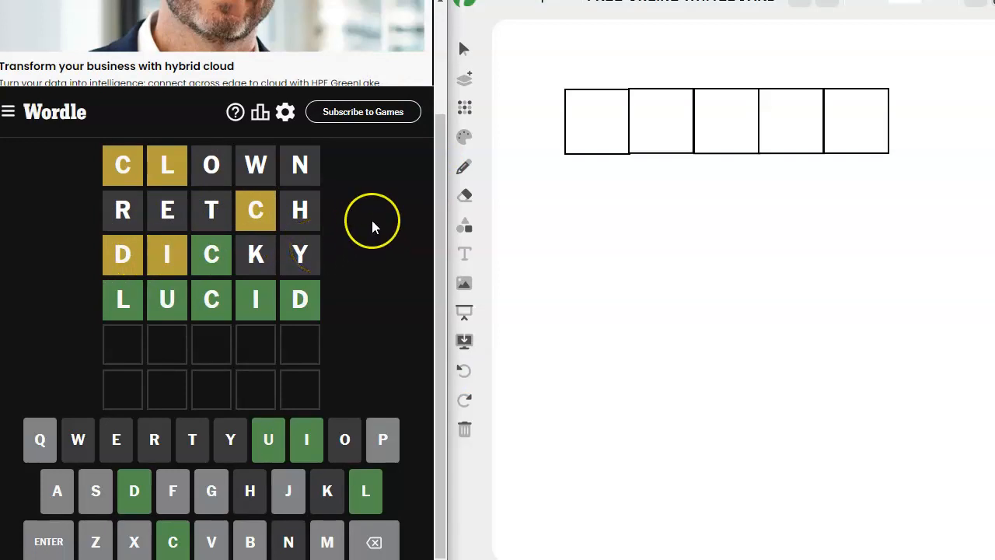
{"action": "mouse_move", "coordinate": [121, 210]}
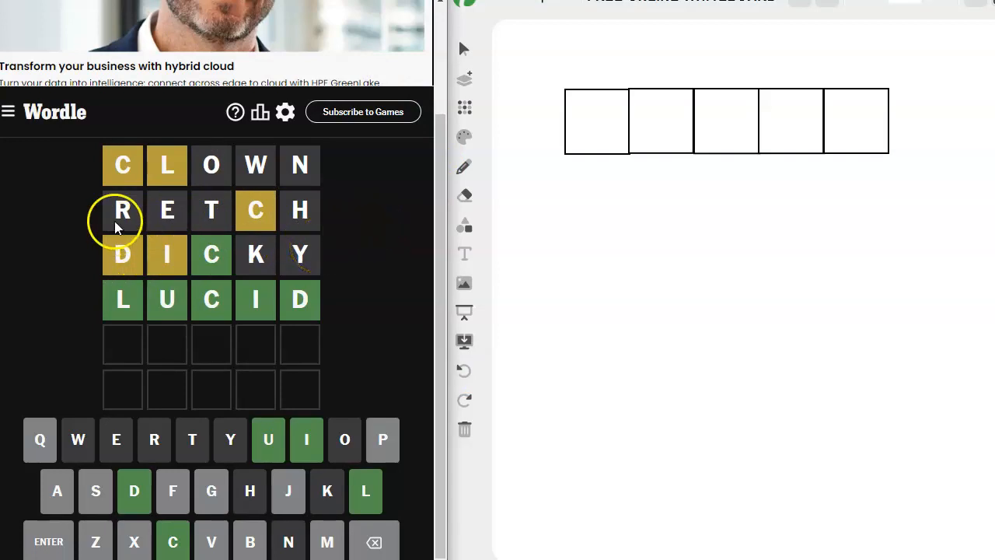
{"action": "mouse_move", "coordinate": [358, 215]}
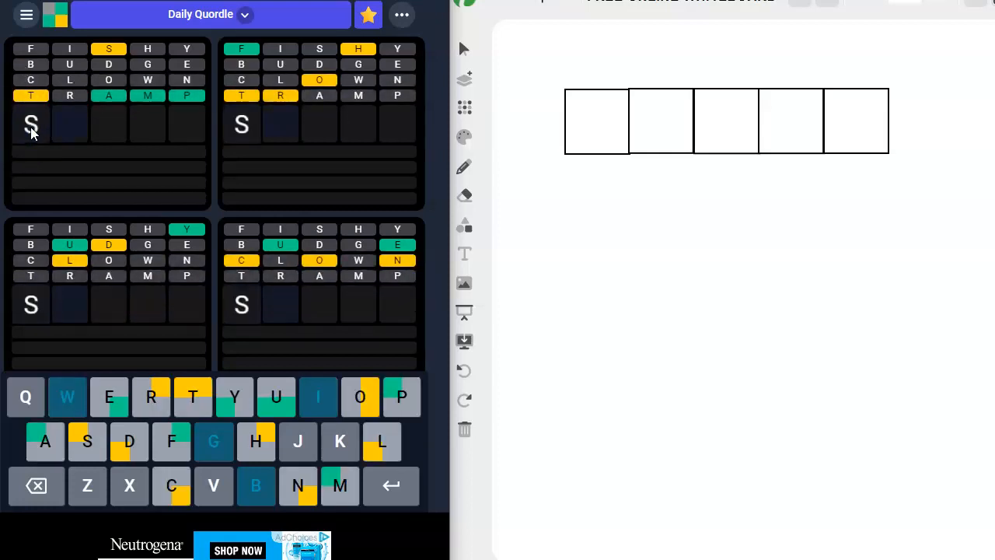
Submit STAMP to solve the first Quordle board, then submit FORTH as the next guess
{"action": "type", "text": "TAMP"}
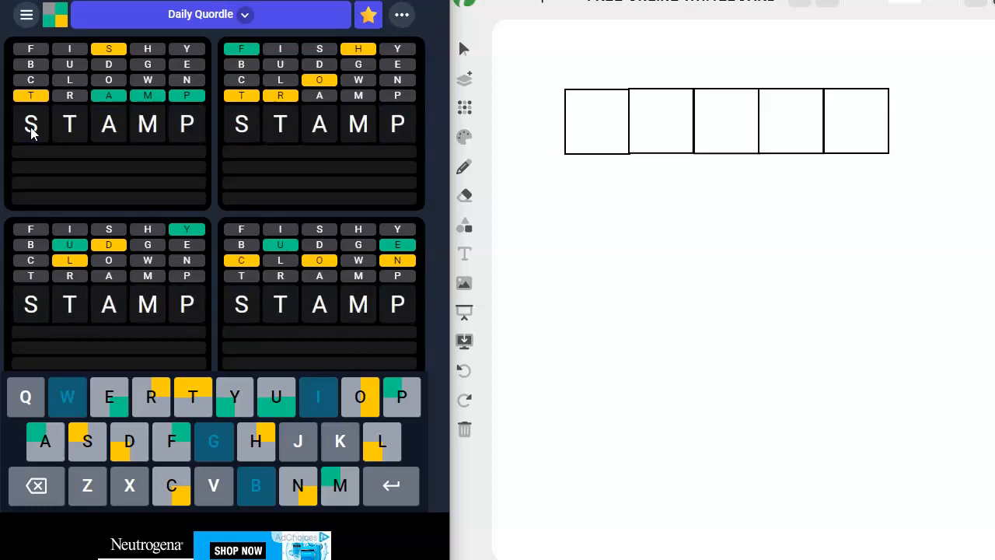
{"action": "left_click", "coordinate": [392, 485]}
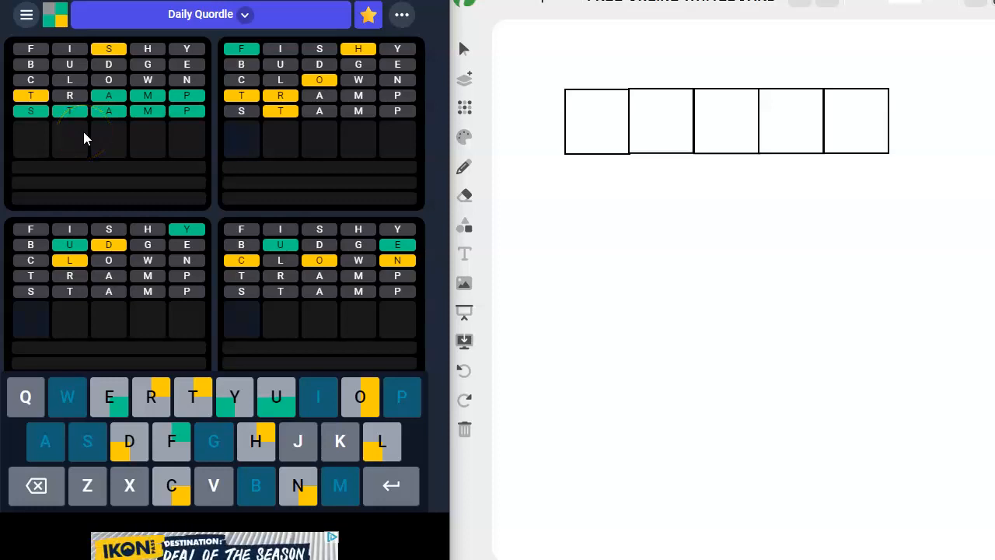
{"action": "mouse_move", "coordinate": [327, 89]}
{"action": "type", "text": "FORTH"}
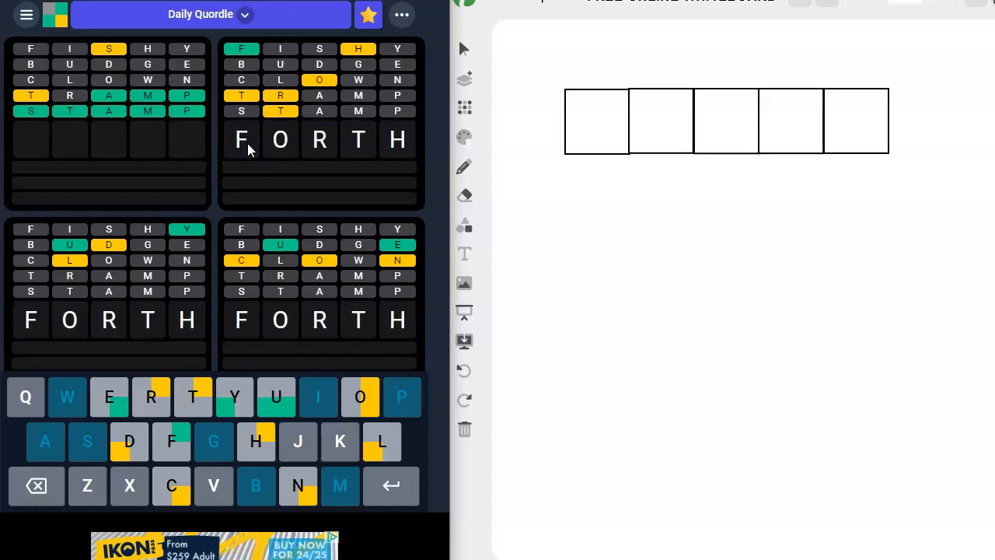
{"action": "mouse_move", "coordinate": [361, 137]}
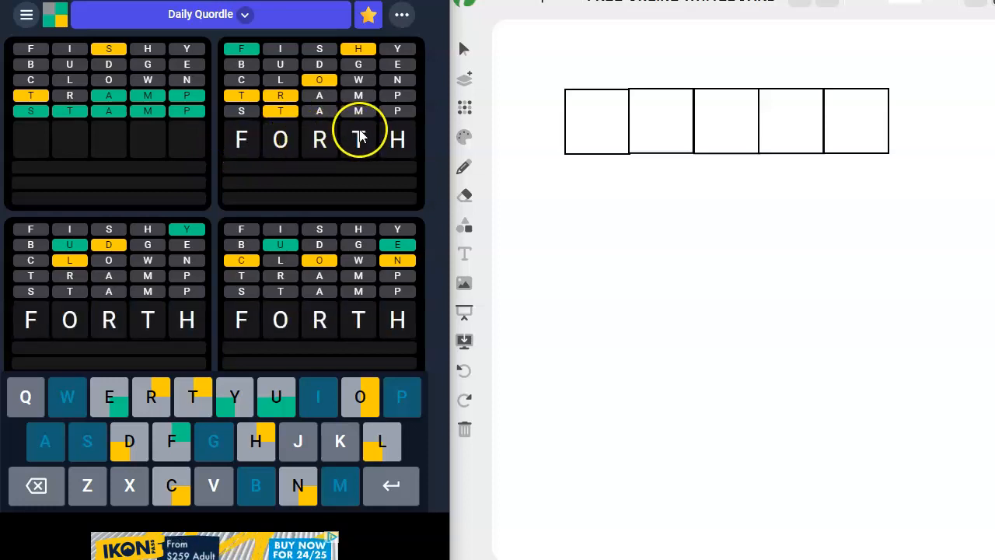
{"action": "key", "text": "Return"}
{"action": "type", "text": "OUNCE"}
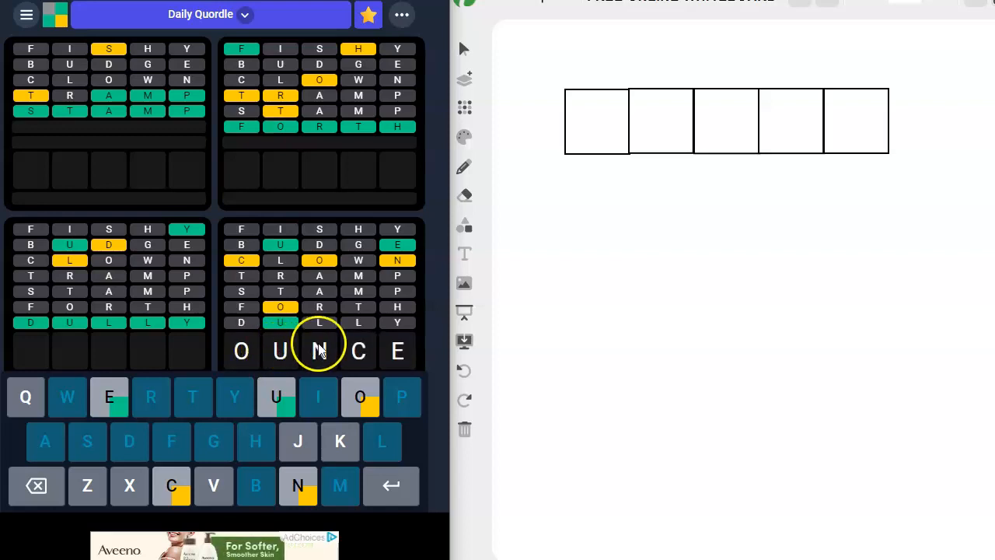
{"action": "mouse_move", "coordinate": [246, 334]}
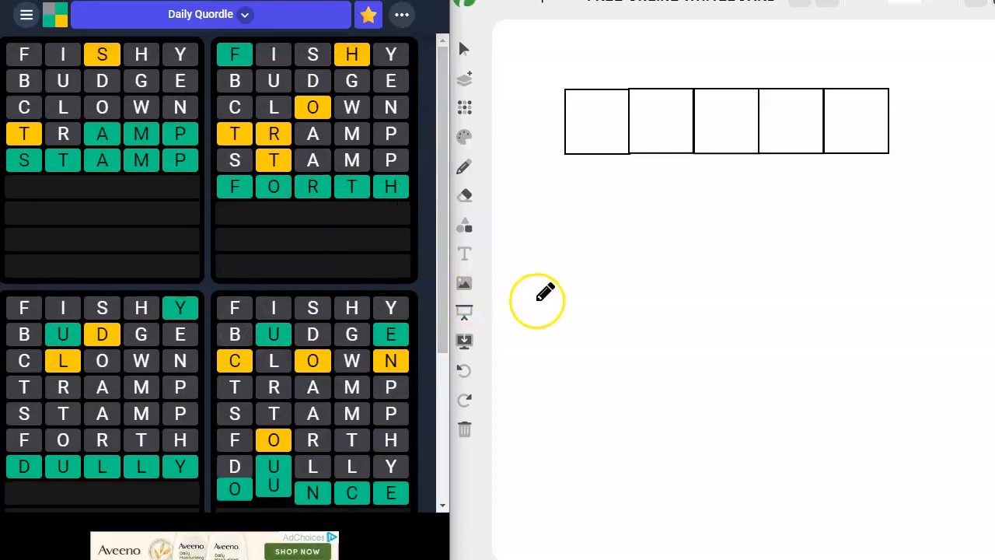
Scroll down to the Congrats results panel listing STAMP, FORTH, DULLY and OUNCE solved
{"action": "scroll", "scroll_direction": "down", "scroll_amount": 3}
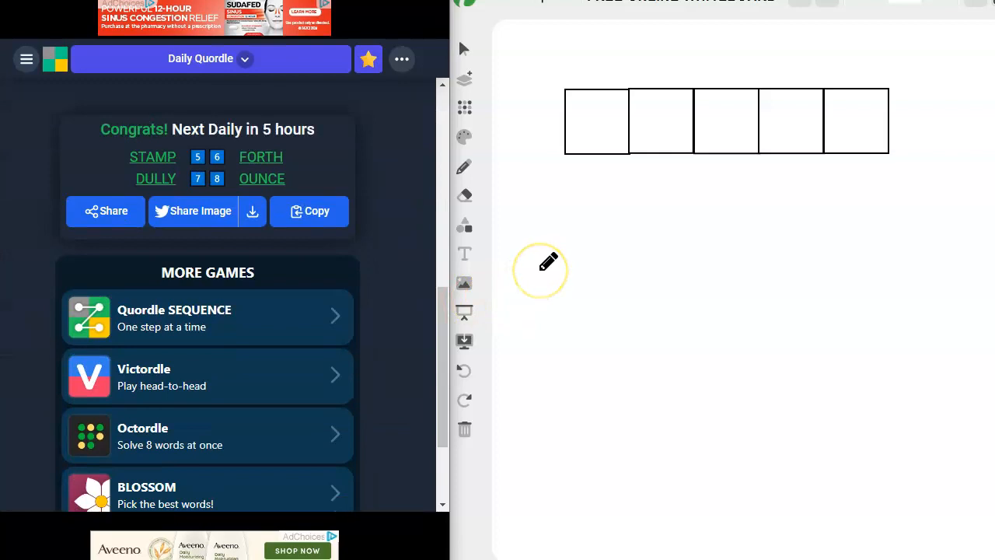
{"action": "mouse_move", "coordinate": [558, 237]}
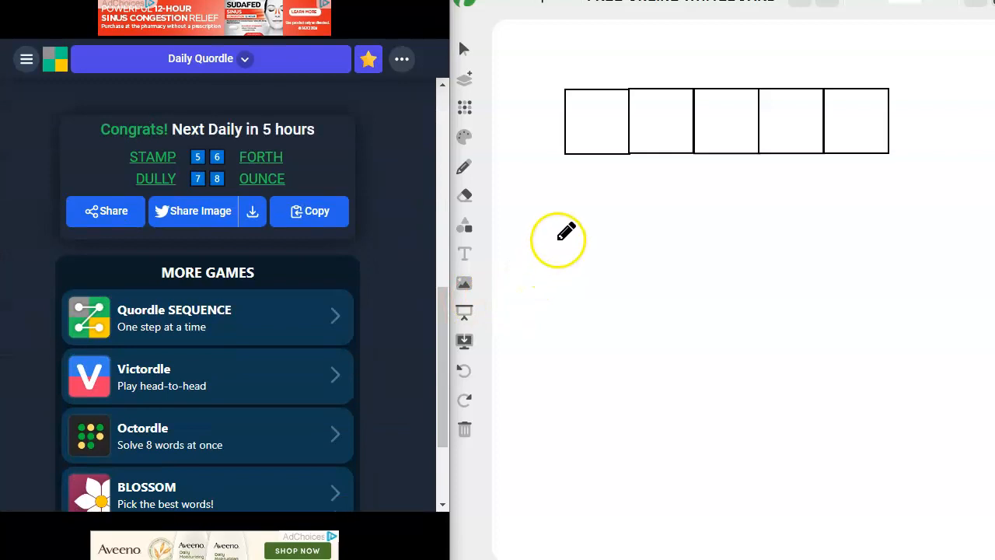
{"action": "mouse_move", "coordinate": [560, 233]}
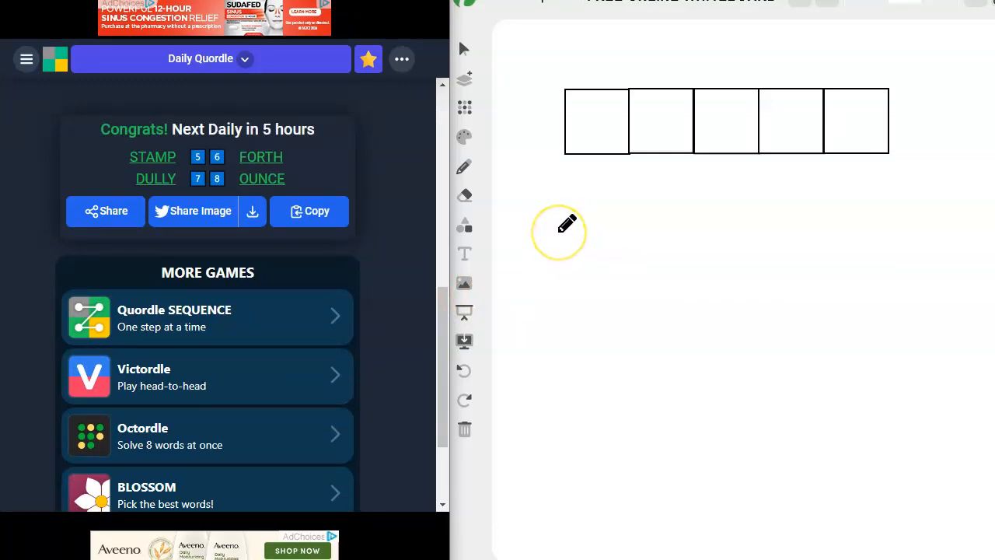
{"action": "mouse_move", "coordinate": [560, 232]}
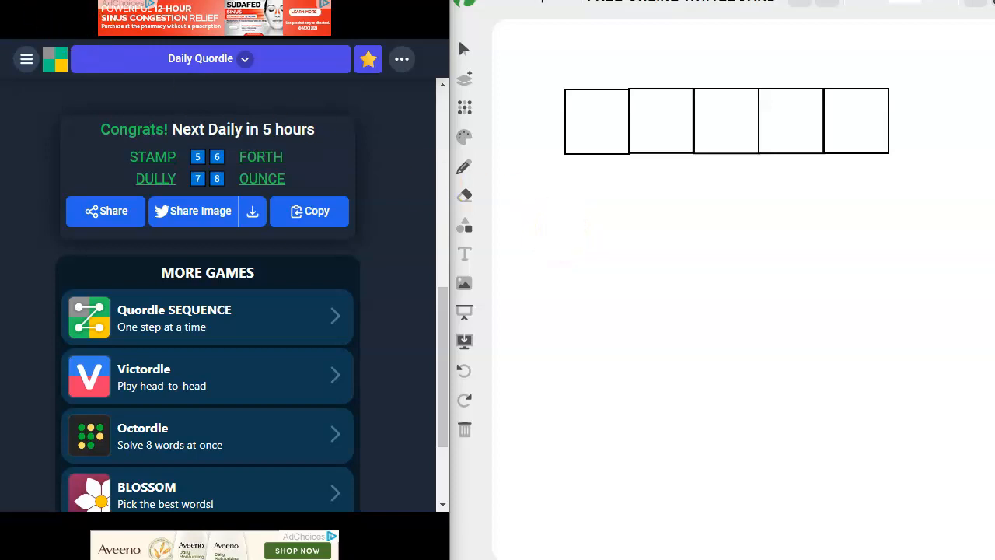